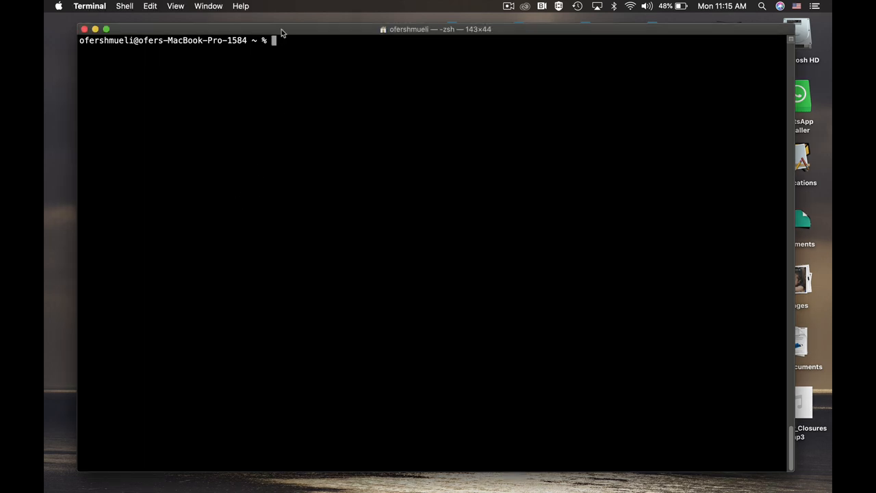
# Start vim on a new file named secrett.txt from the shell prompt
pyautogui.write('vim')
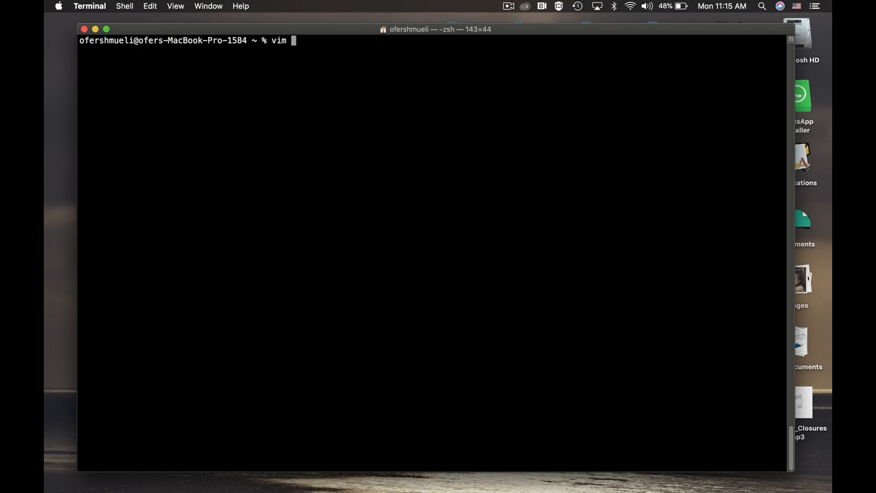
pyautogui.write('secre')
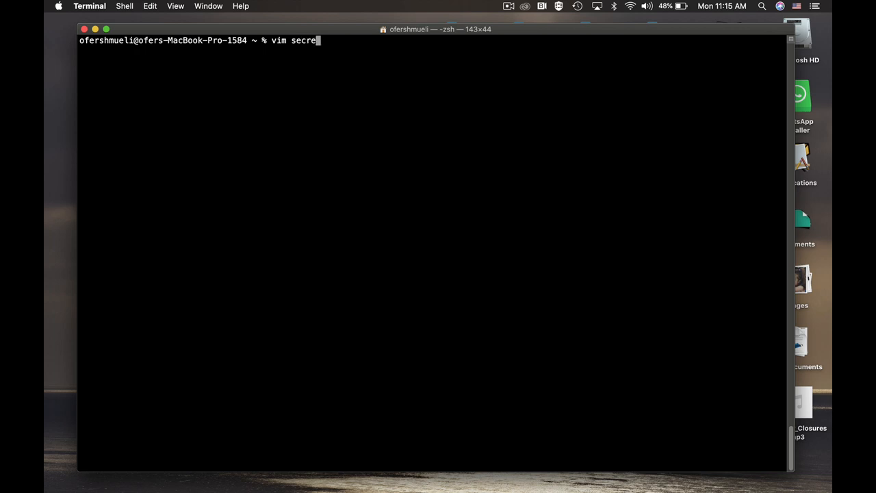
pyautogui.write('tt')
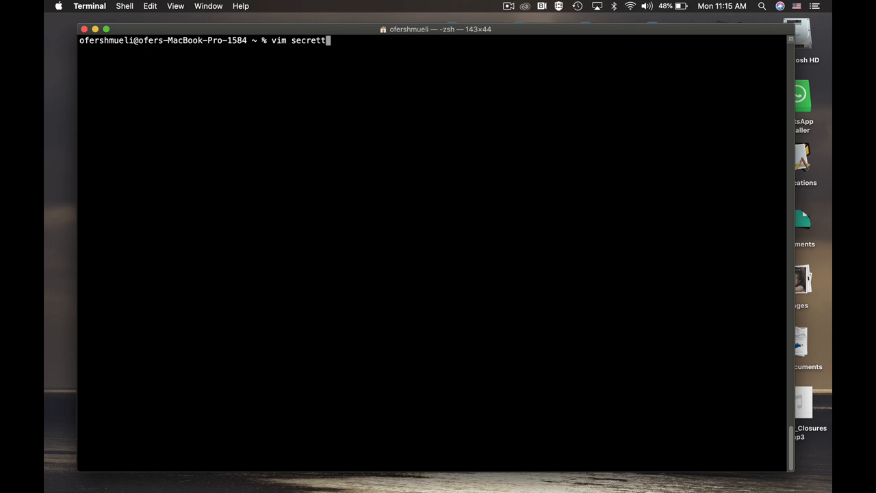
pyautogui.write('.txt')
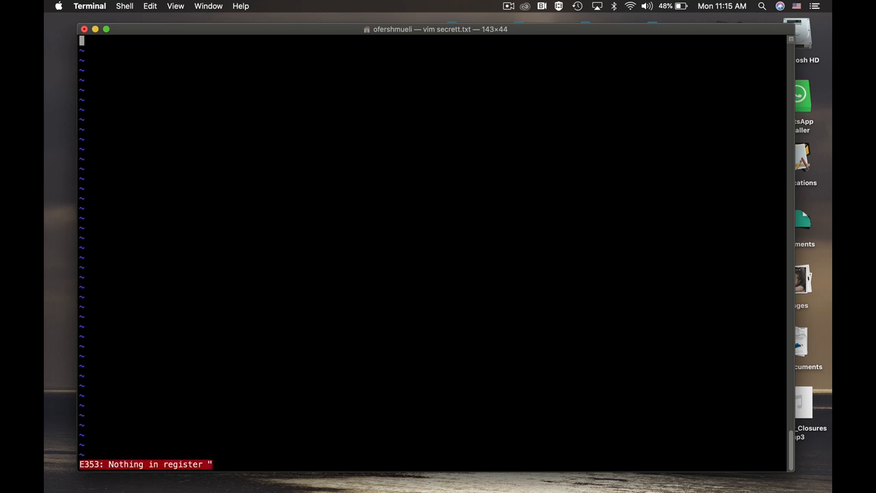
# Write the line 'please send me 100$' (fixing the stray #), then save and quit vim
pyautogui.write('please send me')
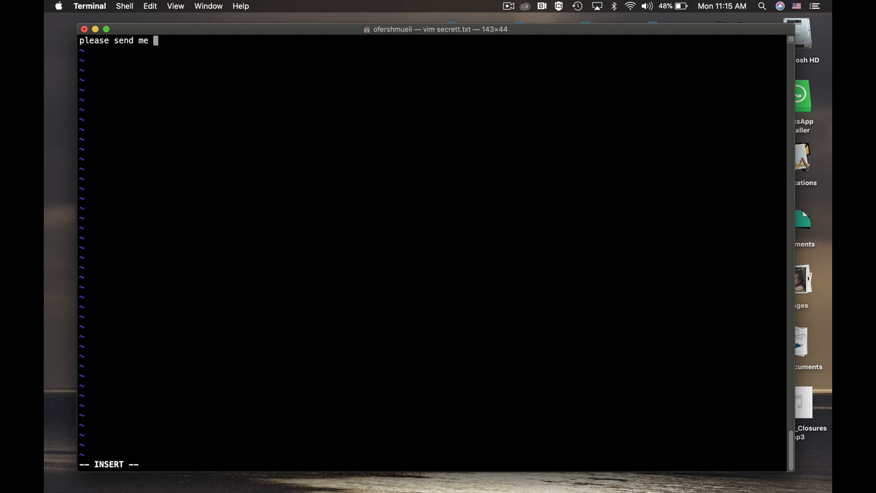
pyautogui.write('100#')
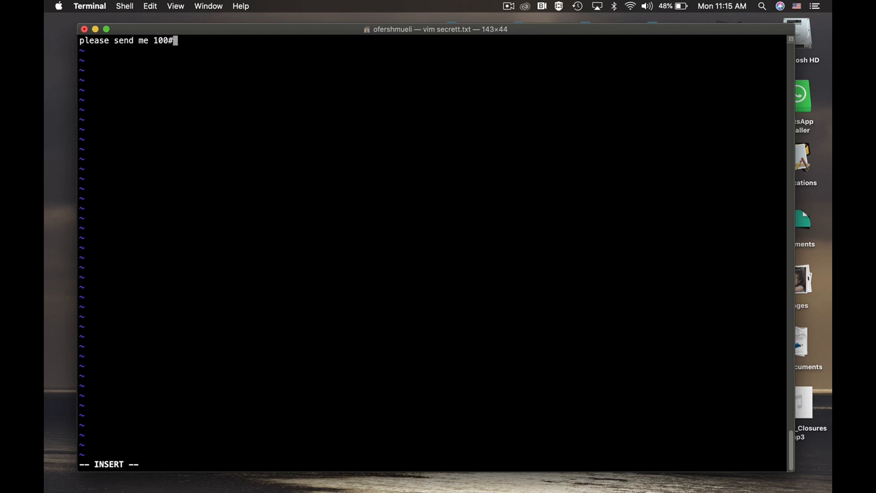
pyautogui.press('Backspace')
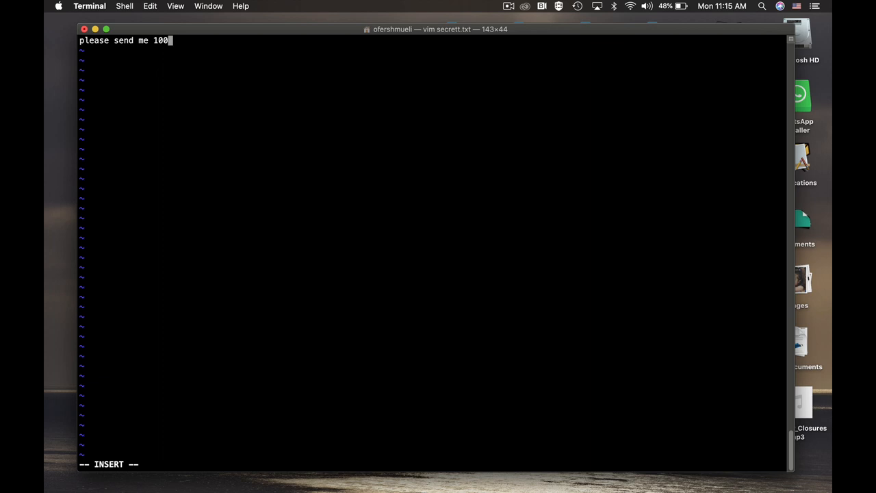
pyautogui.write('$')
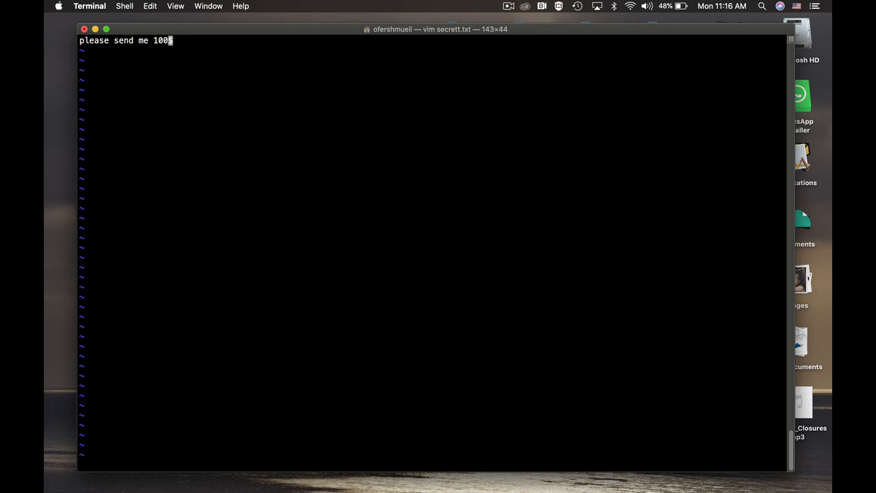
pyautogui.press(':')
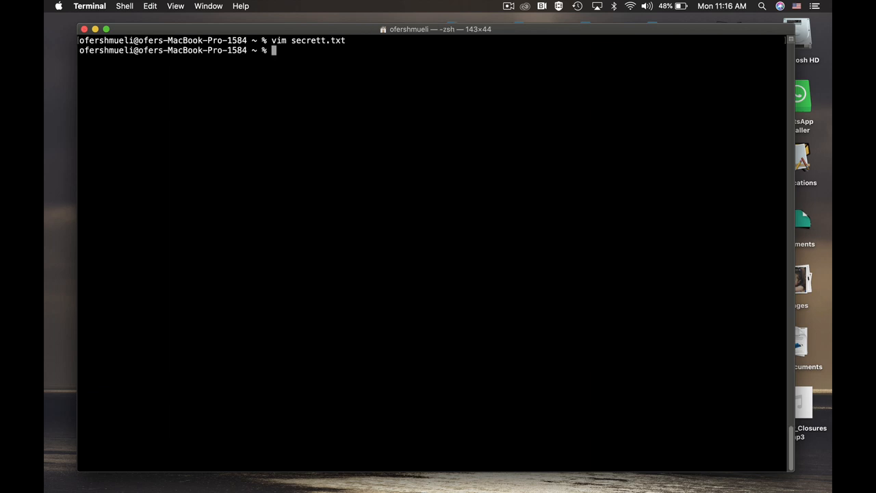
# Run cat secrett.txt to confirm it reads 'please send me 100$'
pyautogui.write('cat')
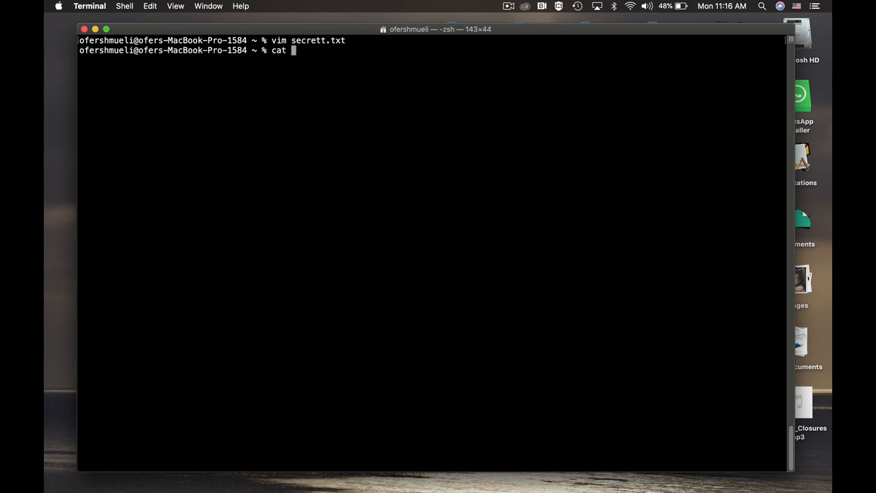
pyautogui.write('secrett')
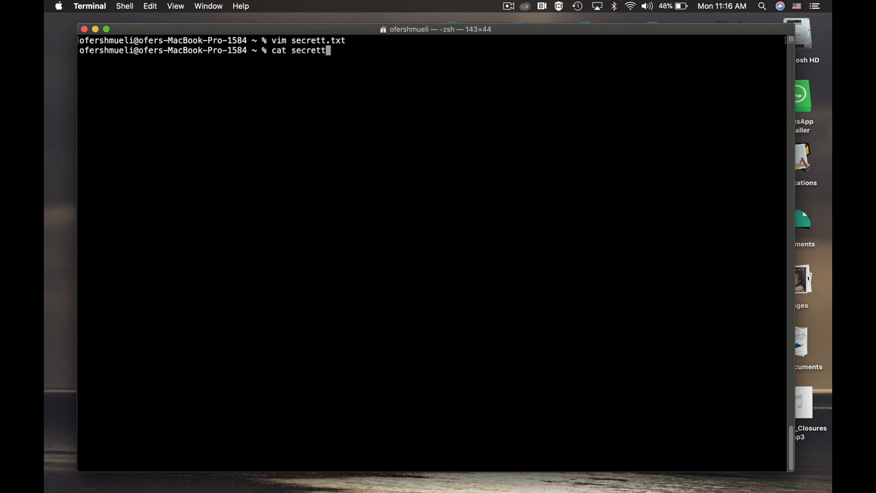
pyautogui.write('.txt')
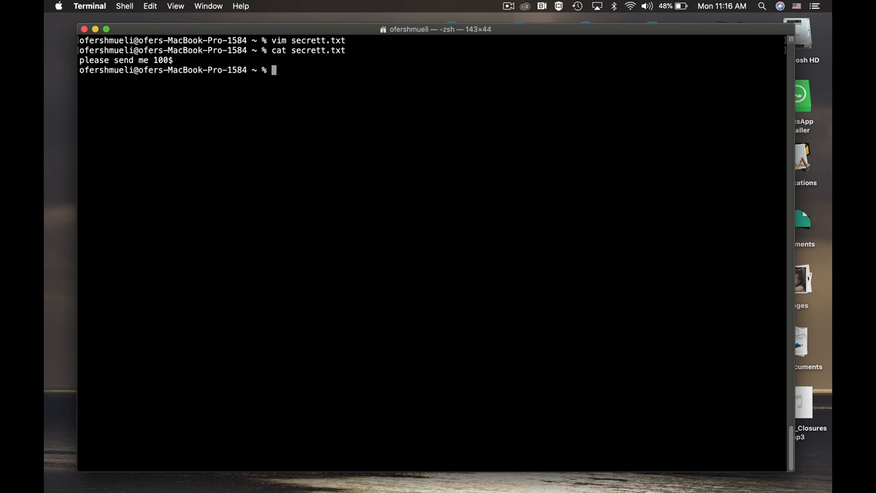
pyautogui.write('op')
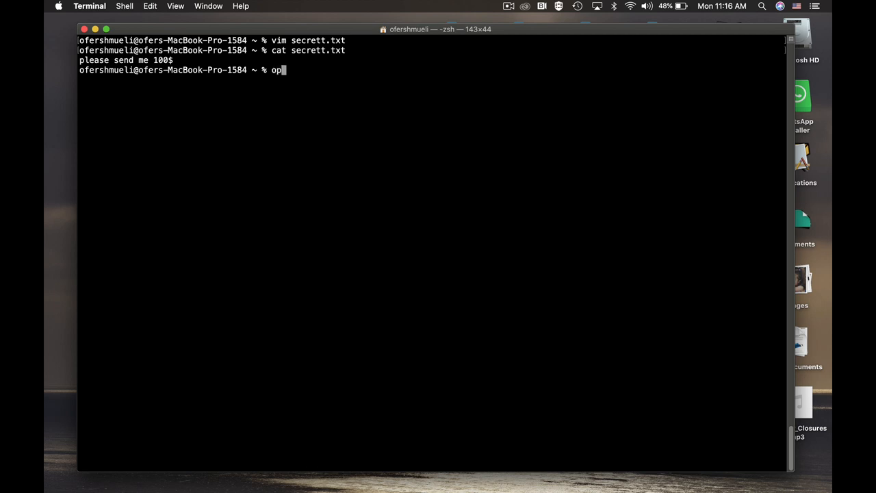
# Run openssl sha256 secrett.txt to compute the file's SHA256 hash
pyautogui.write('enssl')
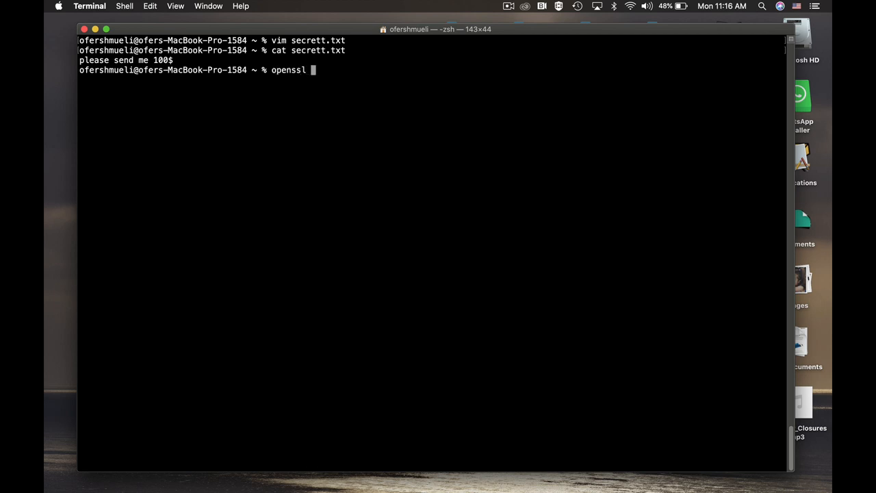
pyautogui.write('sha2')
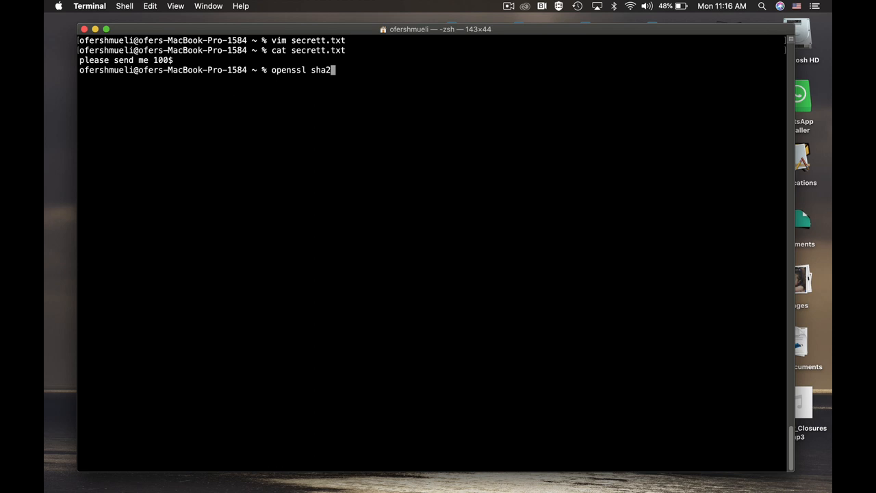
pyautogui.write('56')
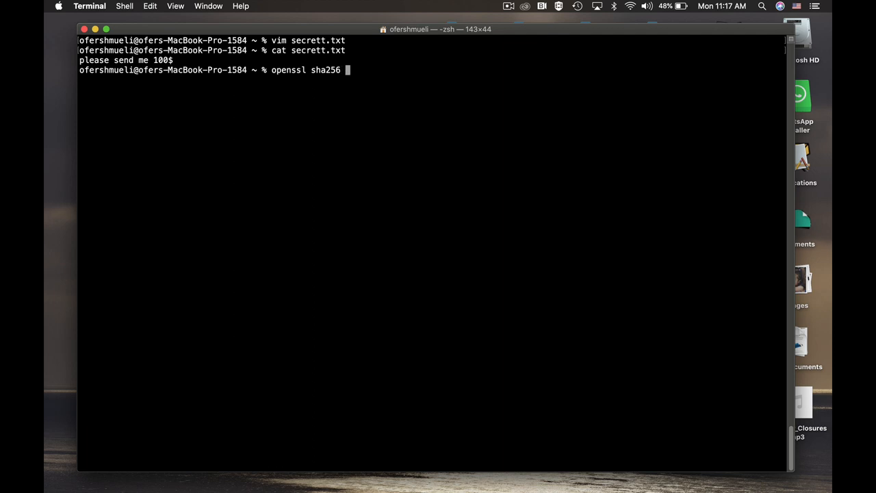
pyautogui.write('s')
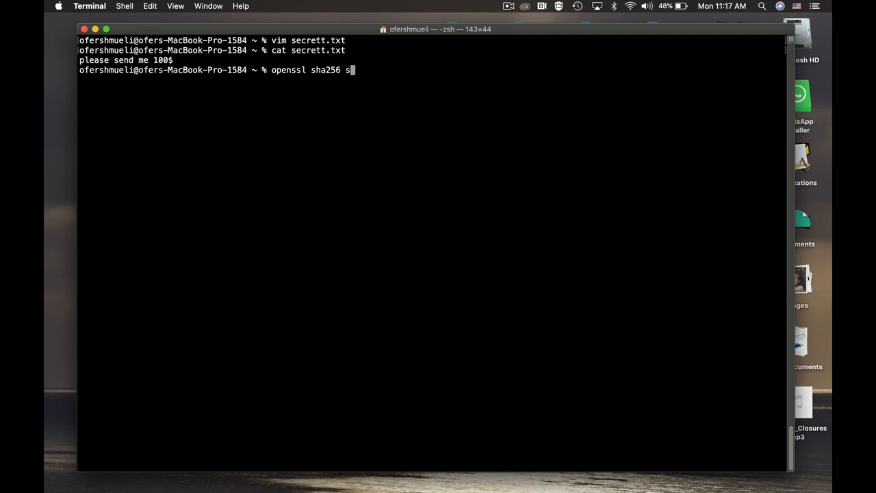
pyautogui.write('secrett')
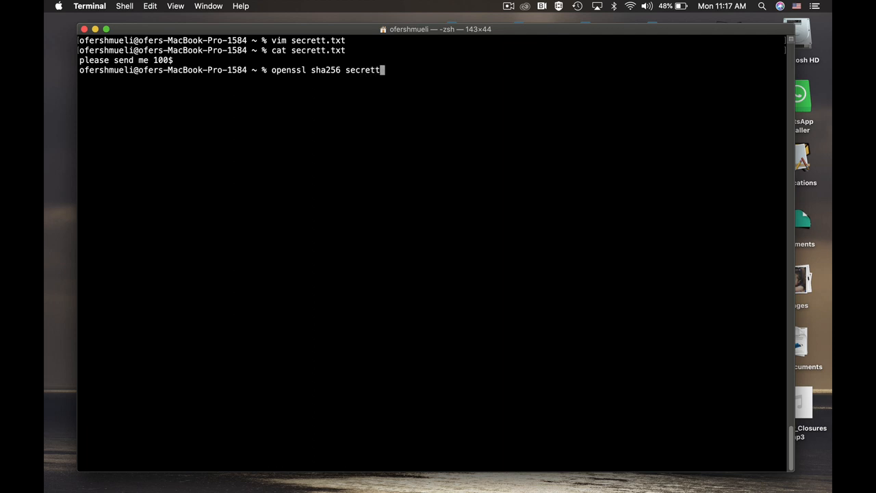
pyautogui.write('.txt')
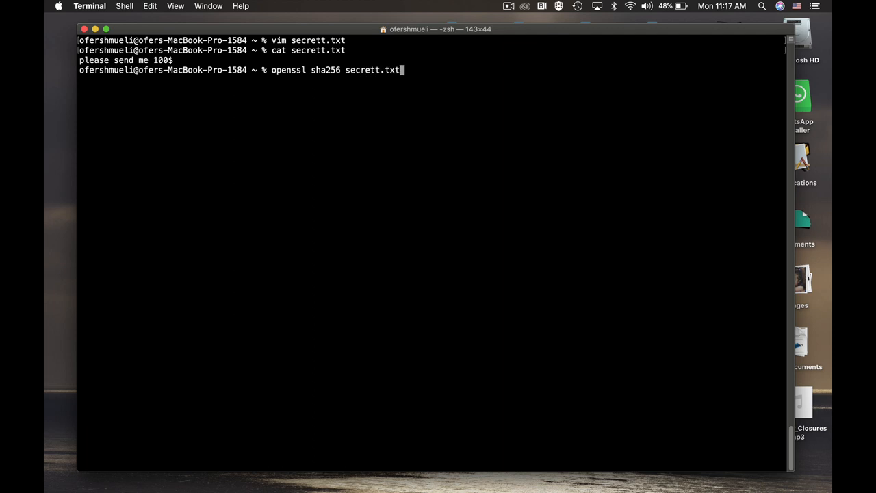
pyautogui.press('Return')
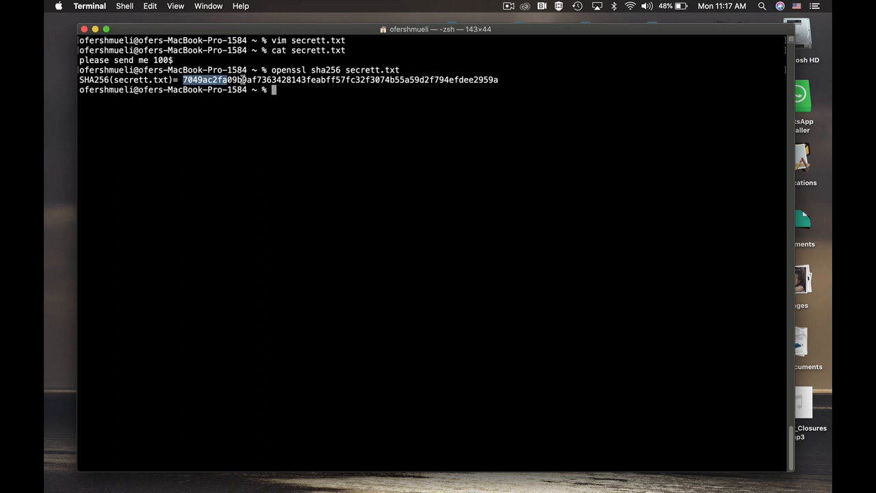
# Highlight the beginning of the printed hash value for later comparison
pyautogui.moveTo(236, 79); pyautogui.dragTo(498, 79)
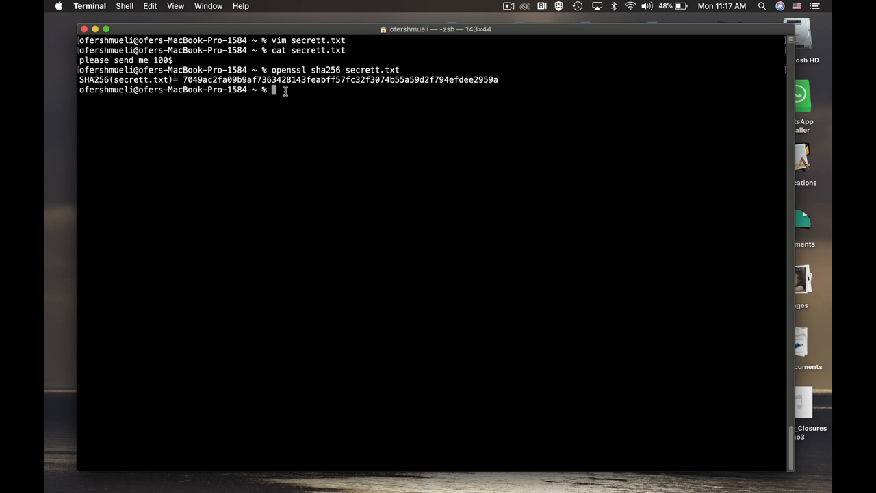
pyautogui.write('vim')
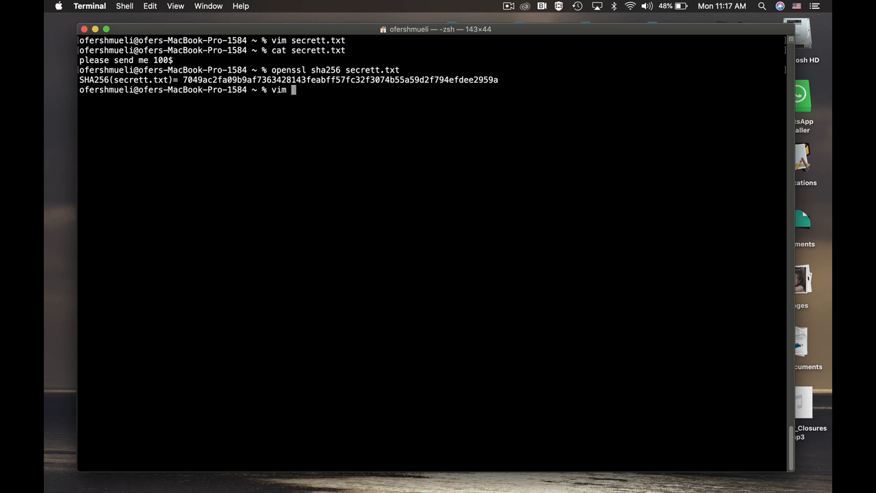
# Reopen secrett.txt in vim and enter insert mode
pyautogui.write('sec')
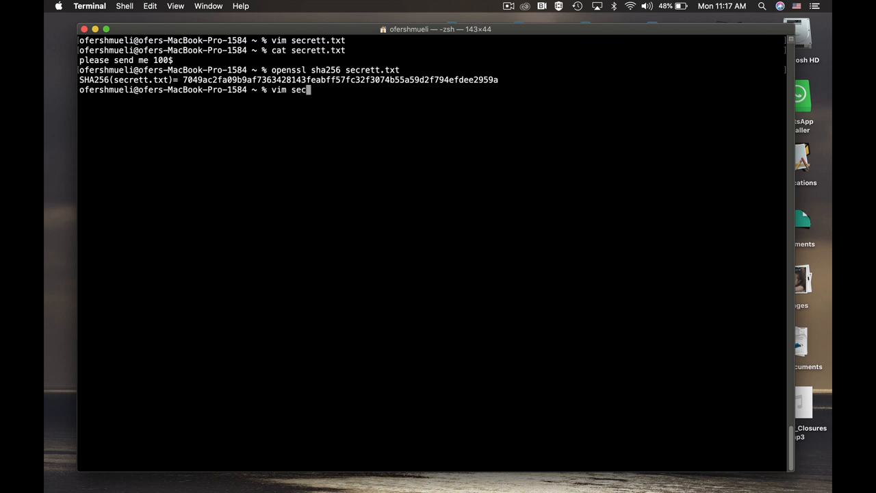
pyautogui.write('rett.t')
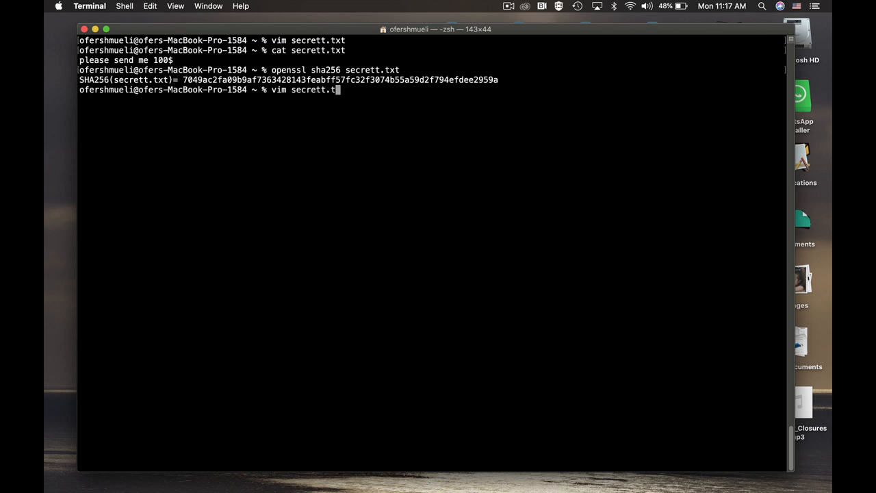
pyautogui.press('enter')
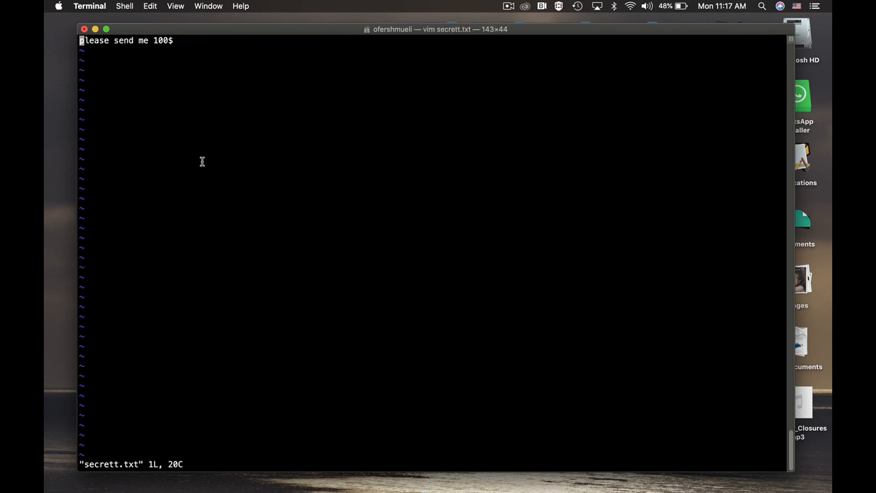
pyautogui.press('i')
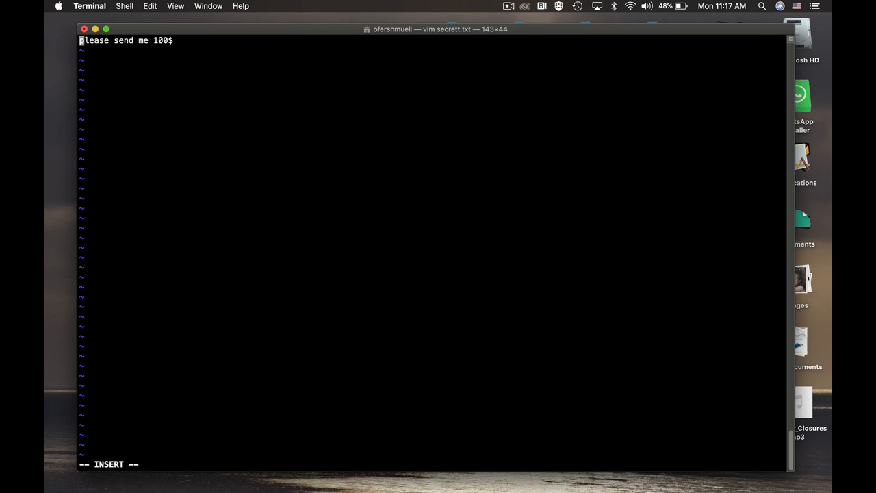
pyautogui.moveTo(161, 55)
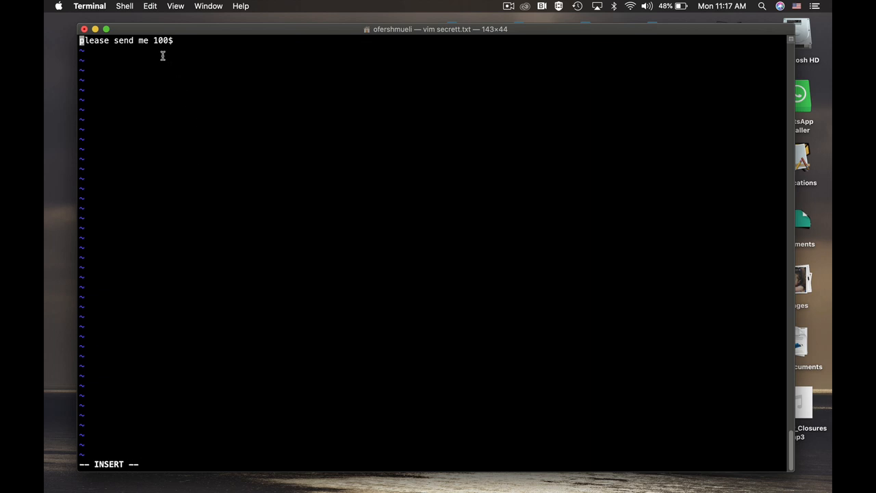
pyautogui.moveTo(161, 68)
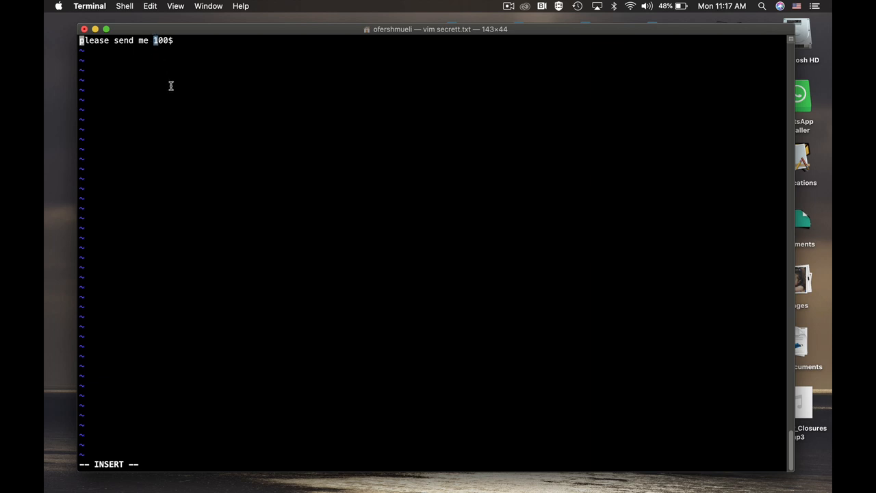
# Replace the leading 1 of 100$ with 5 so the line reads 500$, then save
pyautogui.write('5')
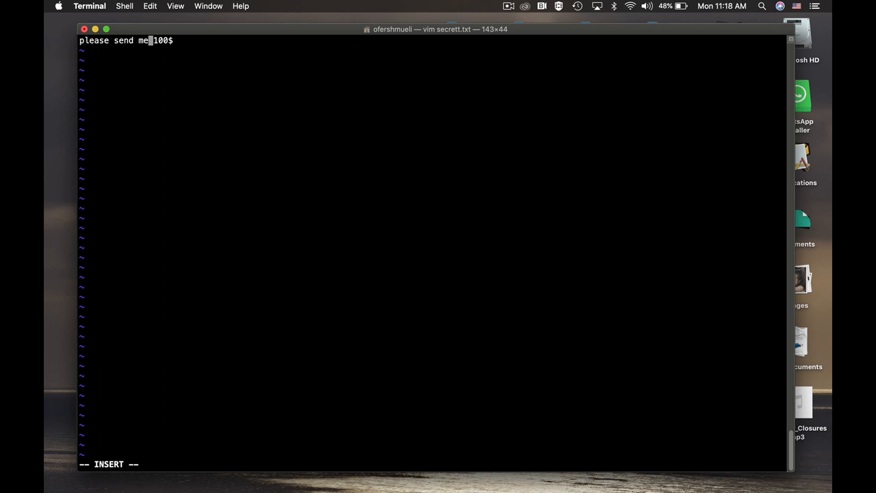
pyautogui.press('Backspace')
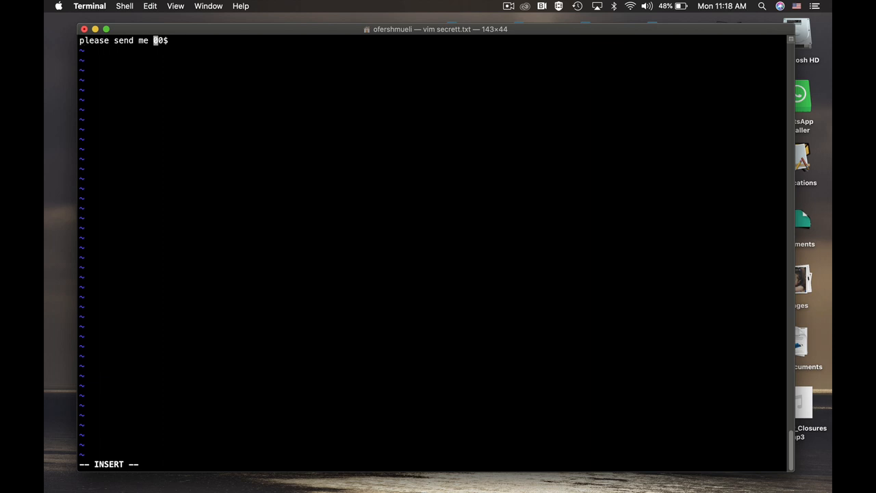
pyautogui.write('5')
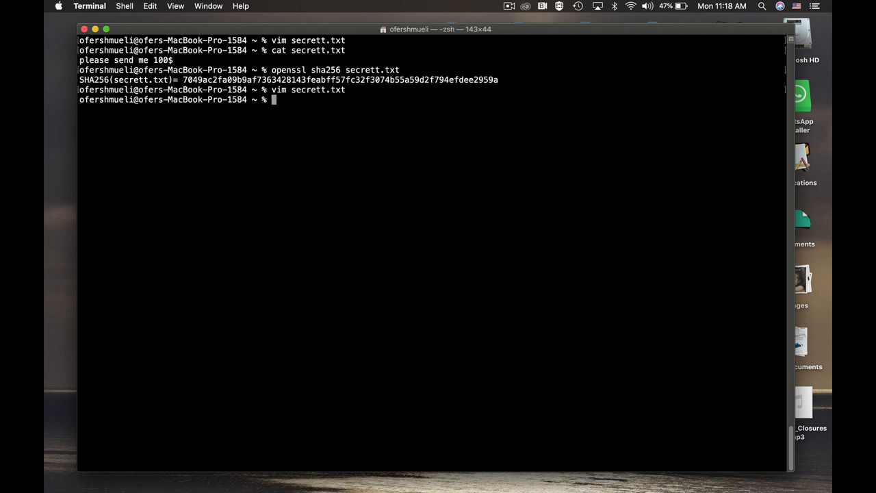
# Show secrett.txt now reading 500$ and recompute its SHA256 hash with openssl
pyautogui.write('cat')
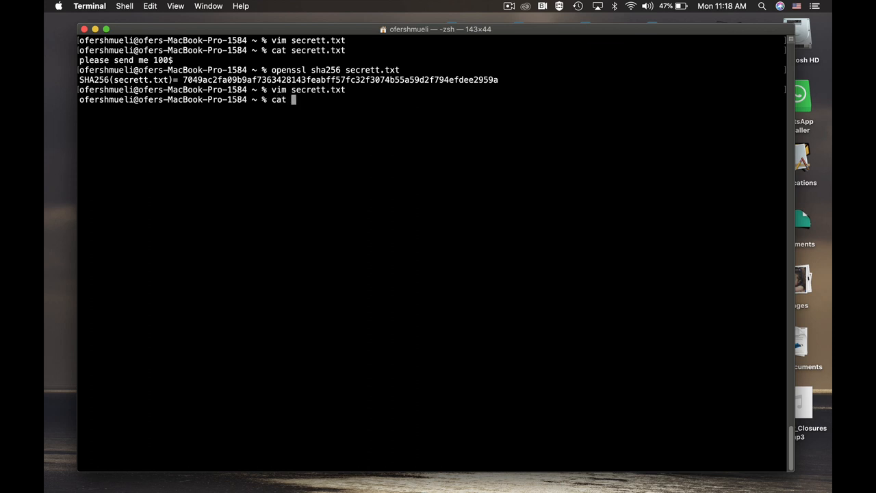
pyautogui.write('secret')
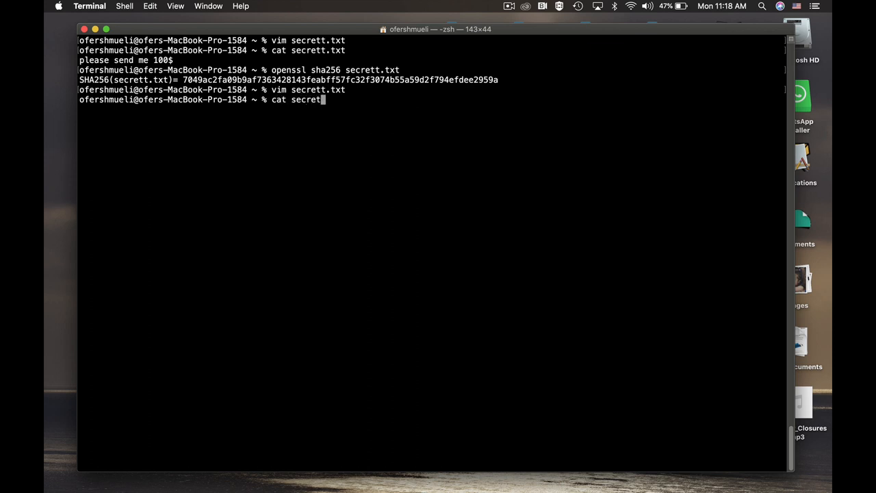
pyautogui.write('.txt')
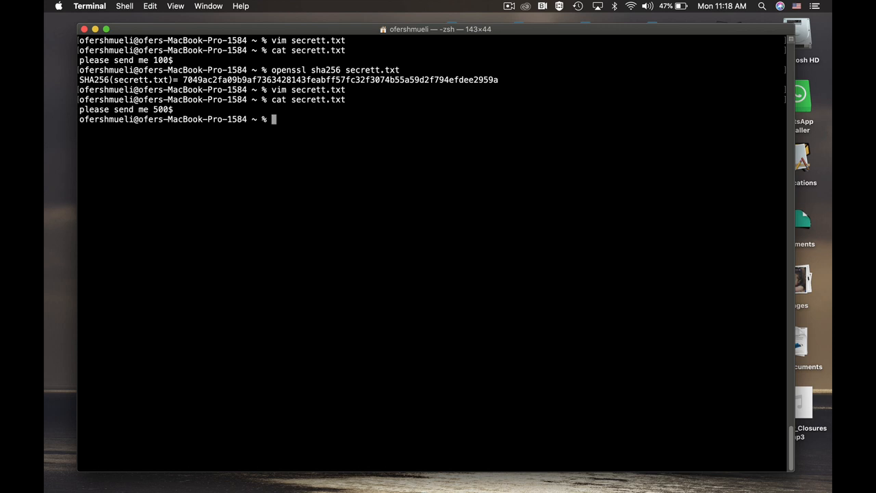
pyautogui.write('cat secrett.txt')
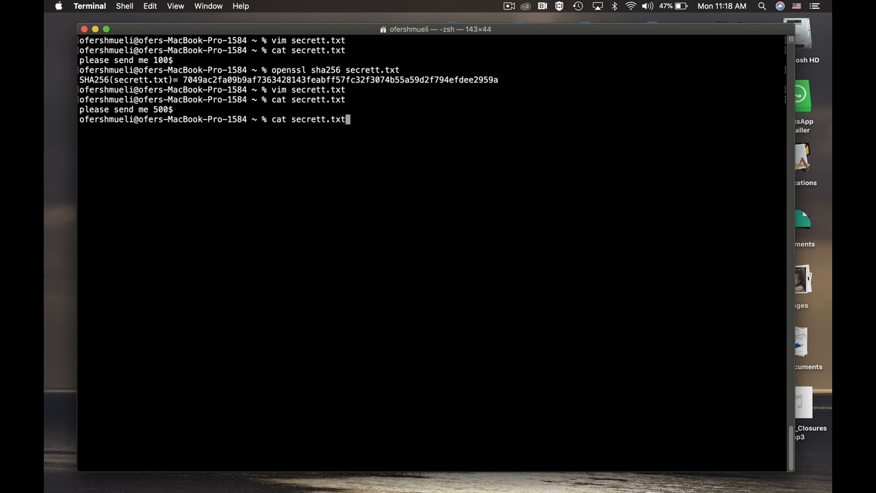
pyautogui.write('vim secrett.txt')
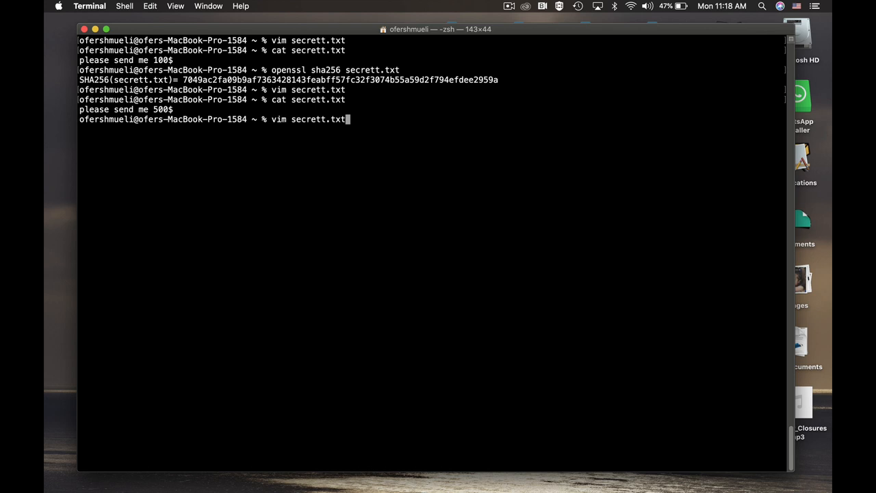
pyautogui.write('openssl sha256 secrett.txt')
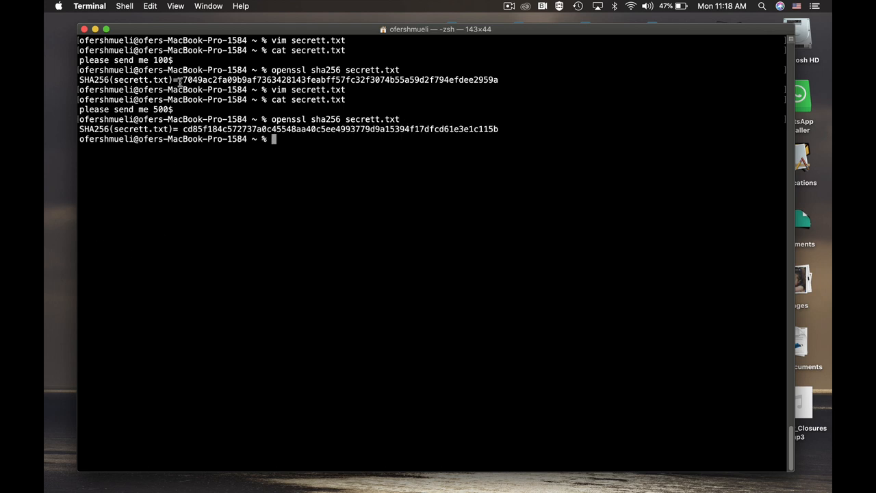
# Highlight the original hash to show it differs from the new one
pyautogui.moveTo(183, 79); pyautogui.dragTo(498, 79)
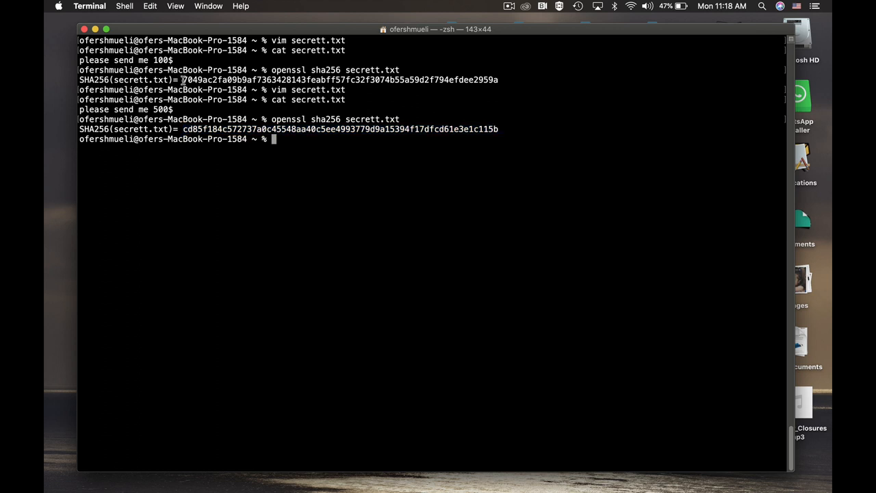
pyautogui.moveTo(182, 79); pyautogui.dragTo(606, 80)
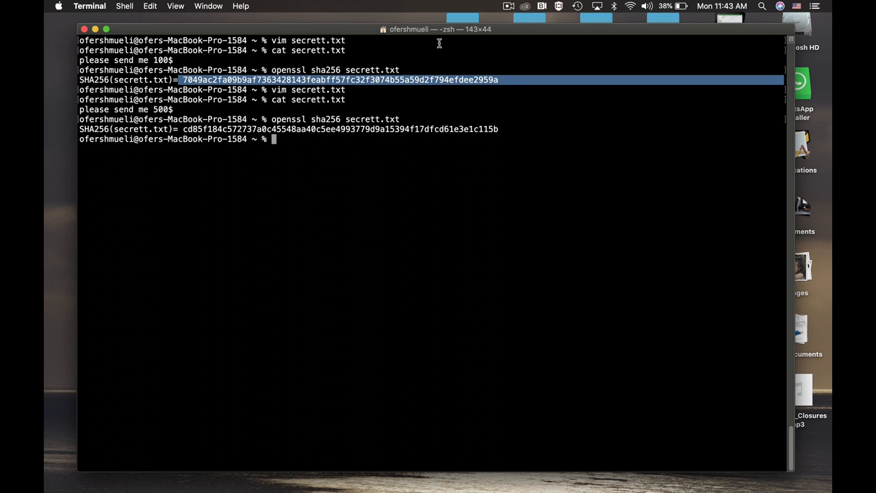
# Run openssl -h to list all available openssl commands and scroll through them
pyautogui.write('openssl')
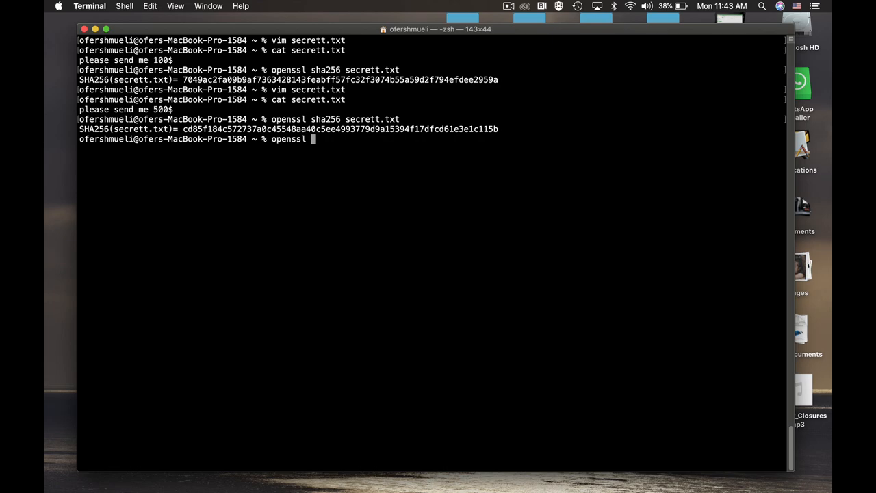
pyautogui.write('-h')
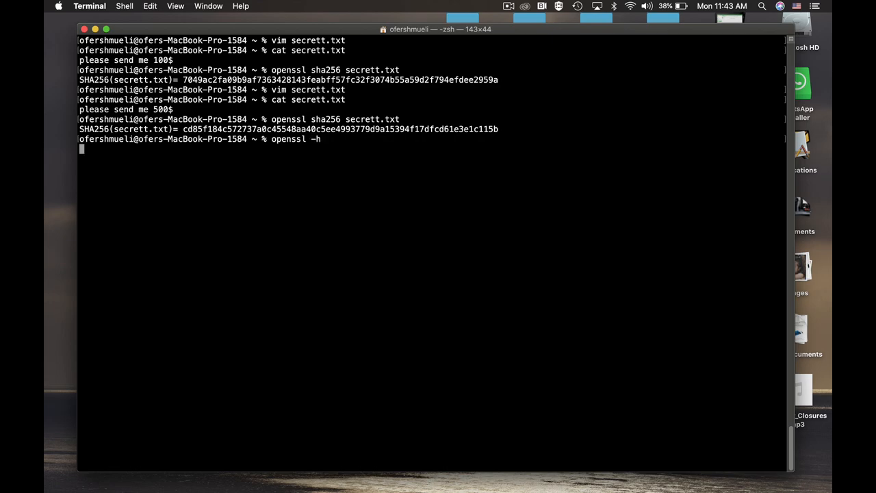
pyautogui.press('Return')
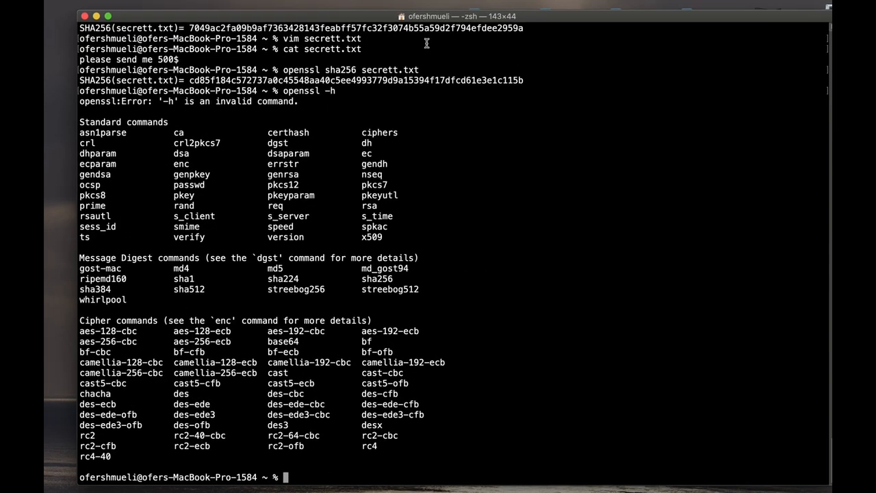
pyautogui.scroll(-3)
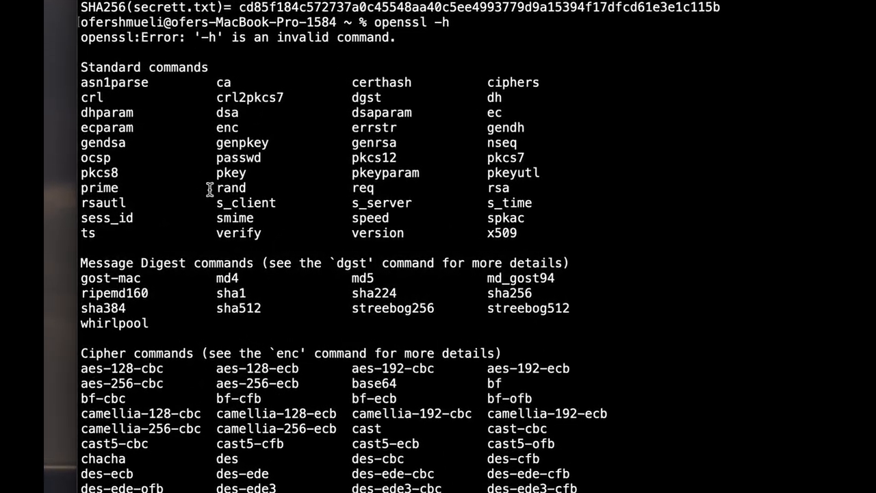
pyautogui.scroll(-3)
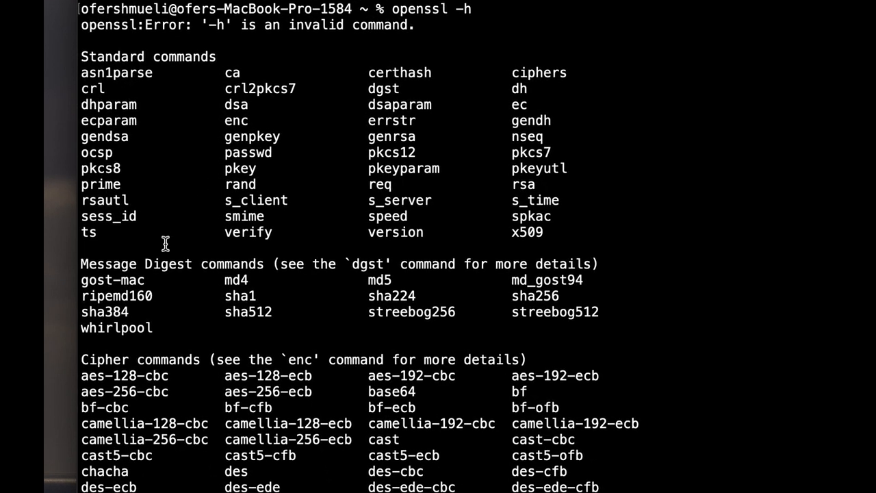
# Highlight the Message Digest commands list, including md4, md5 and sha256
pyautogui.doubleClick(236, 280)
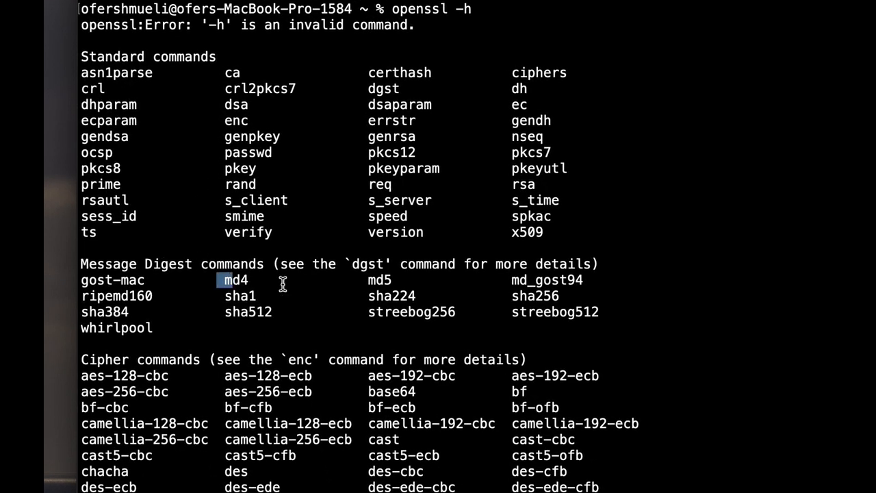
pyautogui.moveTo(222, 279); pyautogui.dragTo(648, 327)
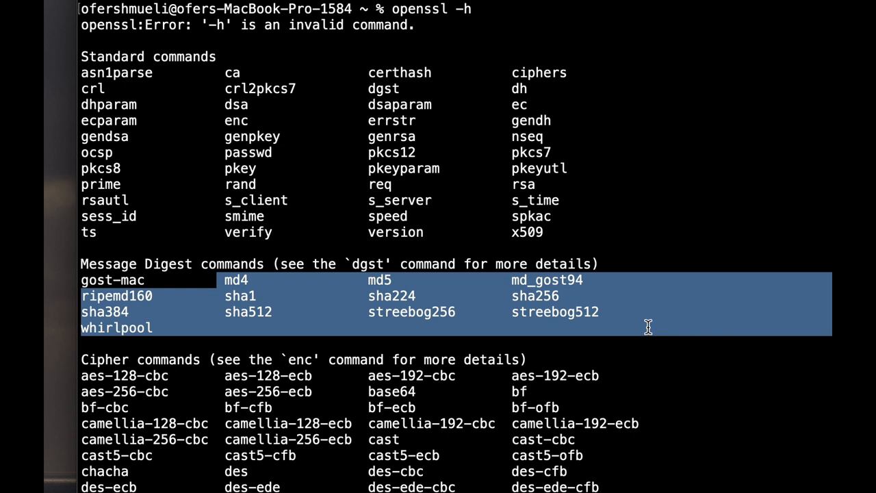